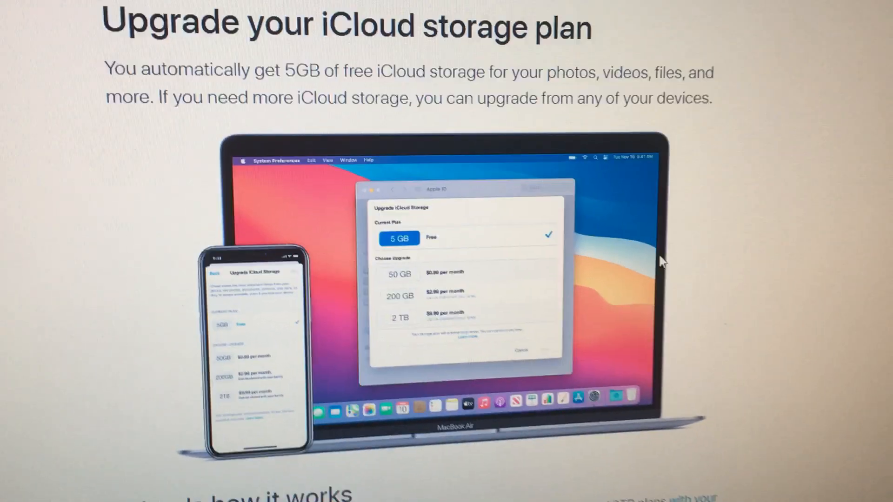
- Scroll the 'Upgrade your iCloud storage plan' page down to the Windows PC steps with the iCloud for Windows link
scroll("down", 3)
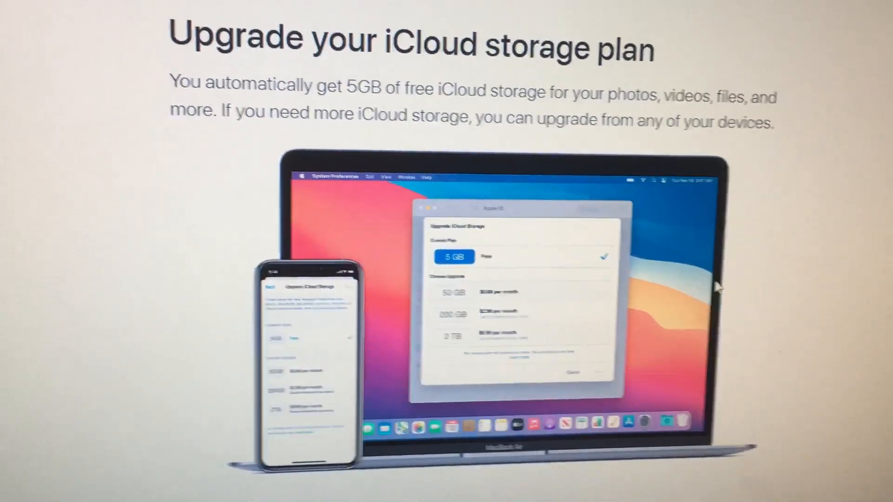
scroll("down", 3)
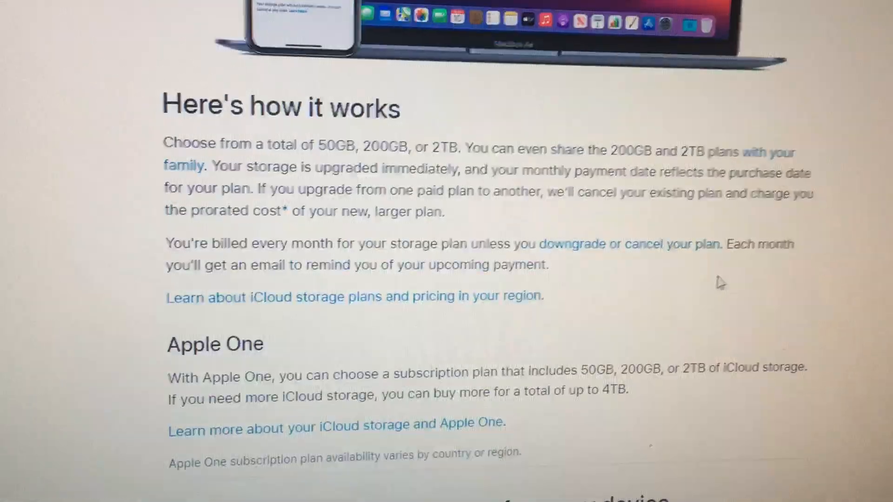
scroll("down", 3)
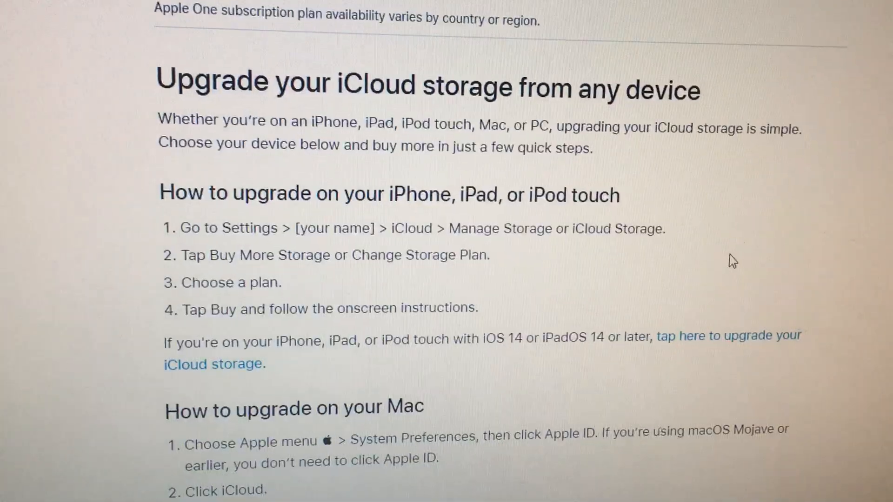
scroll("down", 3)
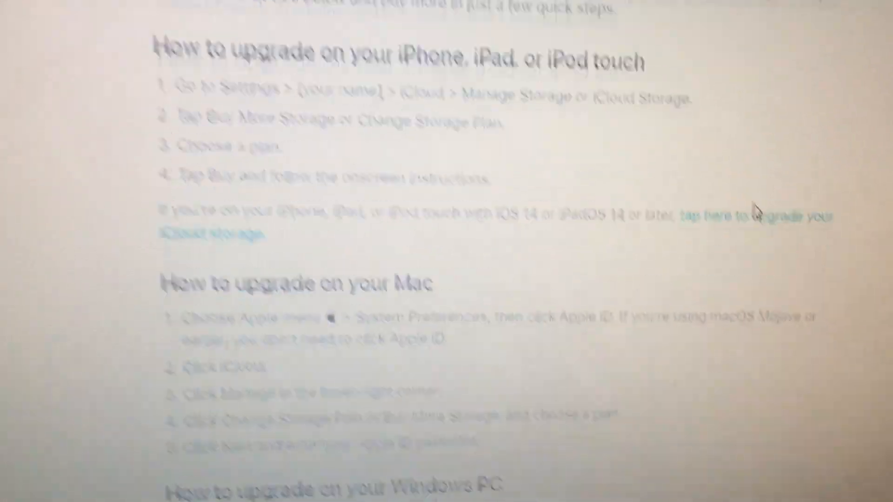
scroll("down", 3)
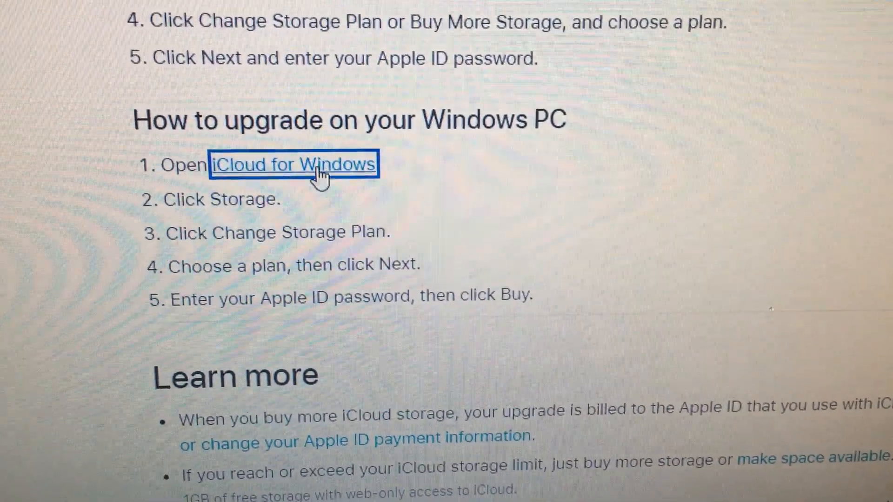
left_click(292, 165)
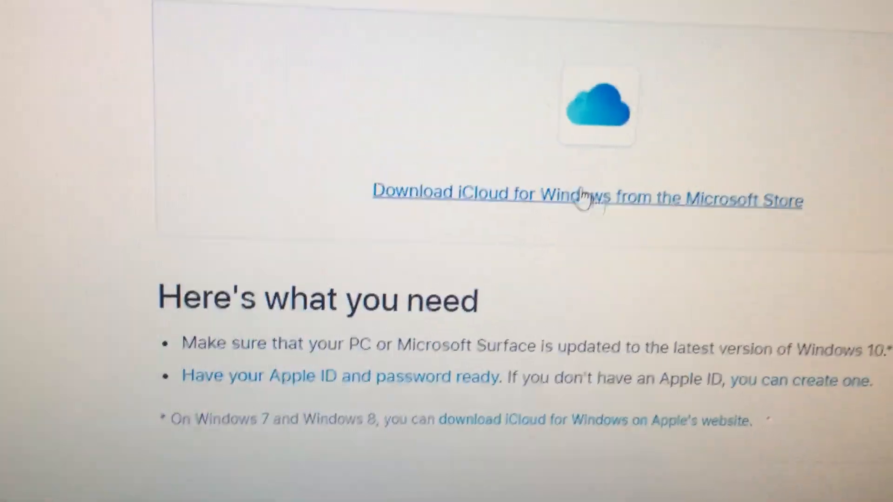
scroll("down", 3)
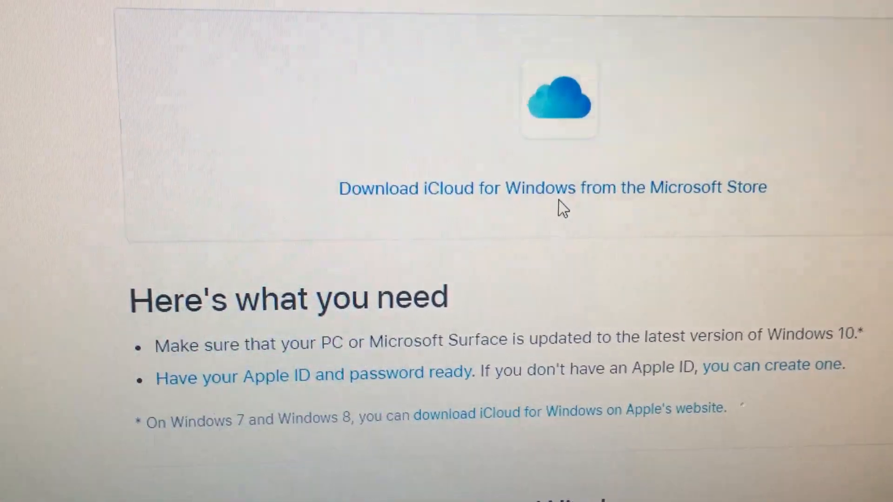
scroll("down", 3)
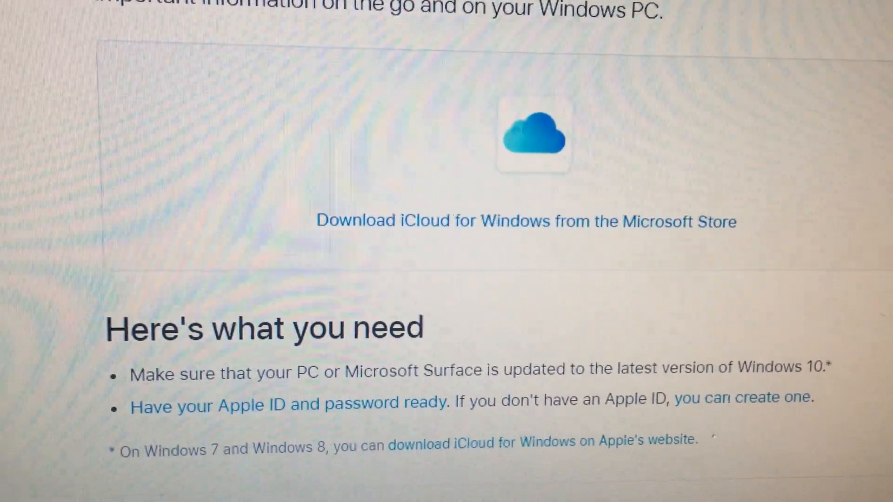
scroll("down", 3)
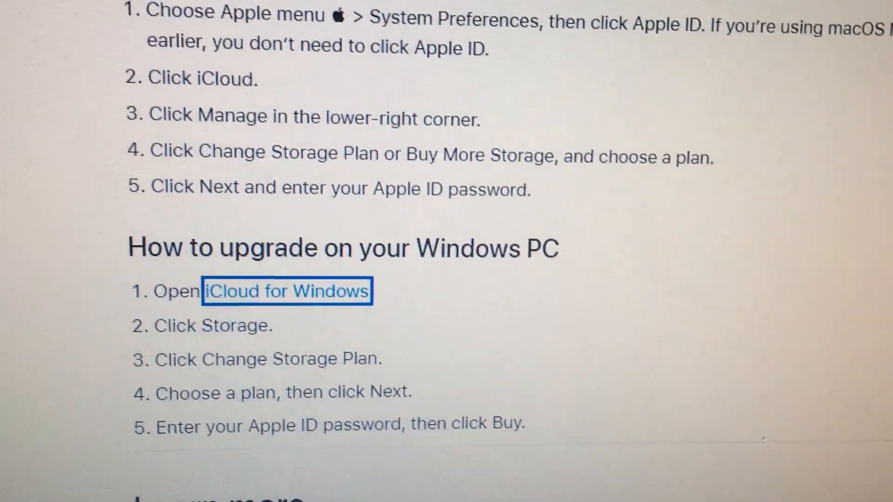
scroll("down", 3)
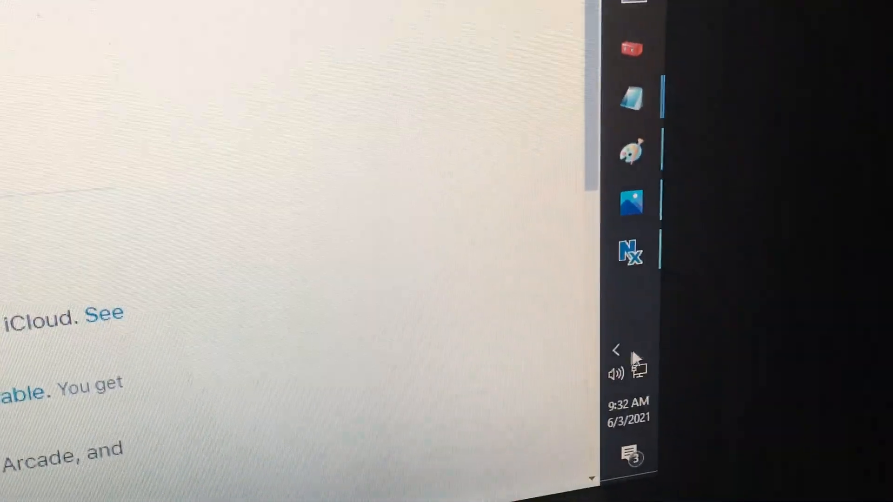
- Expand the system tray's hidden icons to reveal the iCloud icon among background apps
left_click(615, 351)
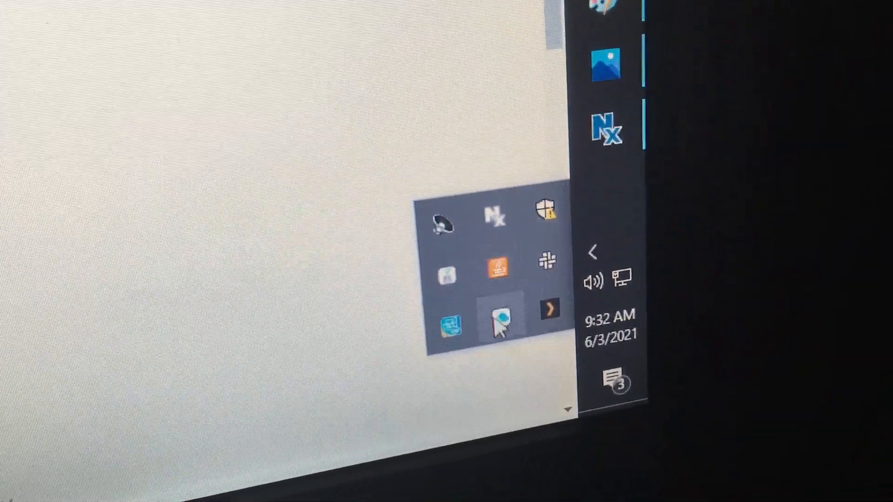
mouse_move(498, 317)
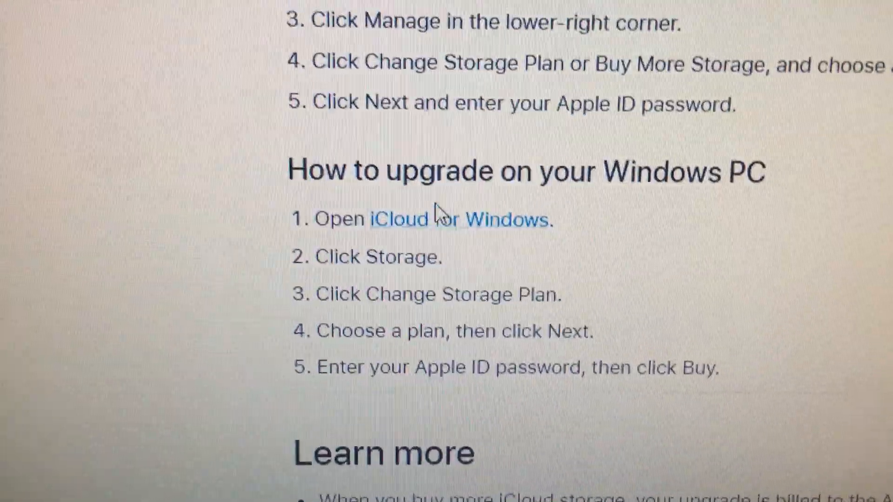
mouse_move(459, 239)
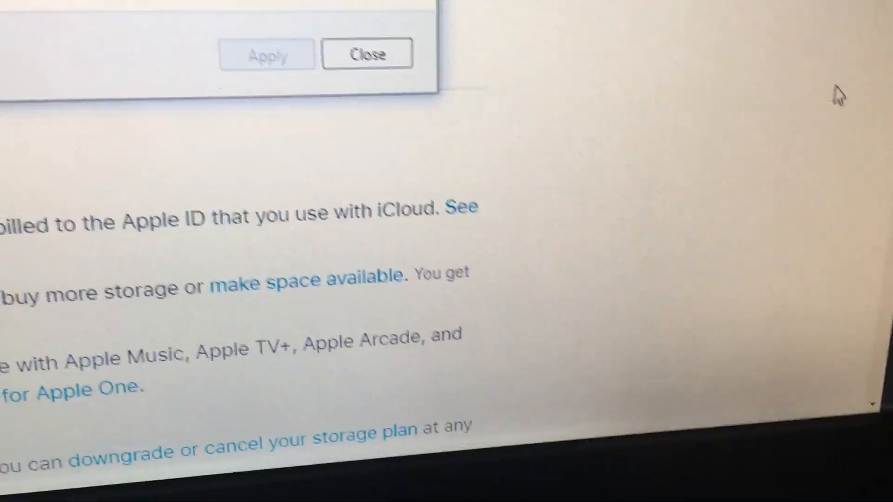
left_click(368, 53)
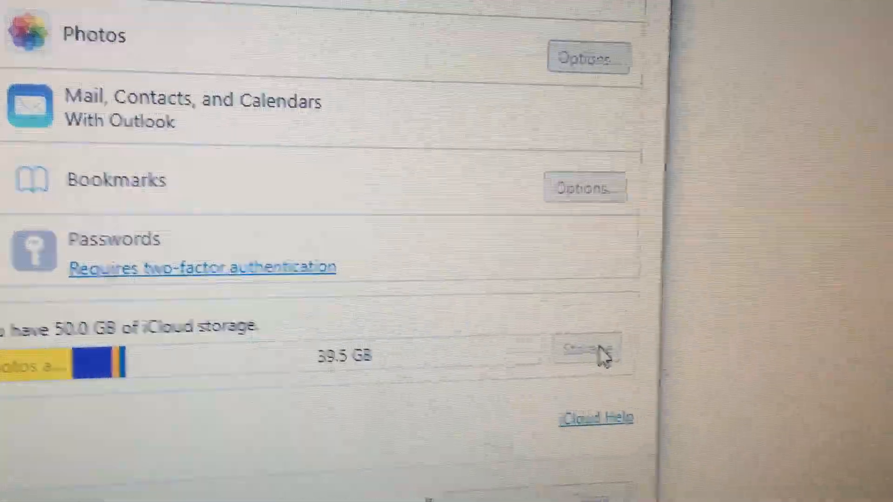
- Show the Change Storage Plan list with the current $0.99 plan and $2.99 and $9.99 upgrades
left_click(587, 352)
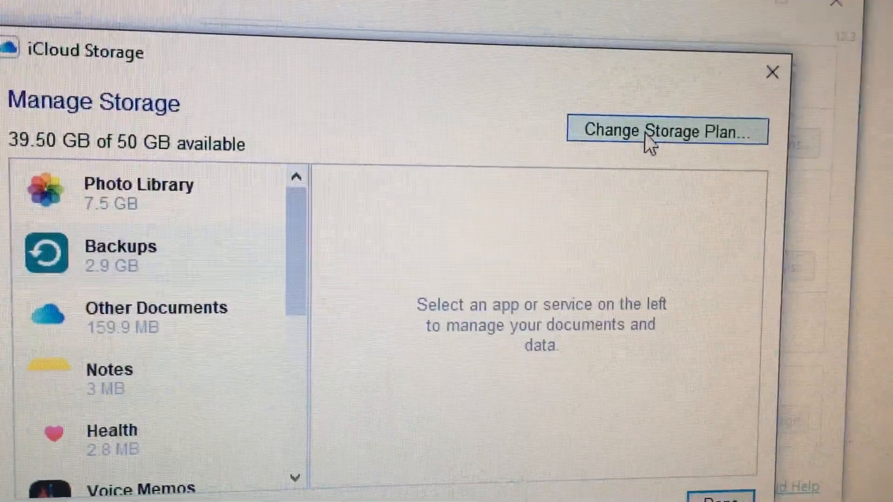
left_click(666, 131)
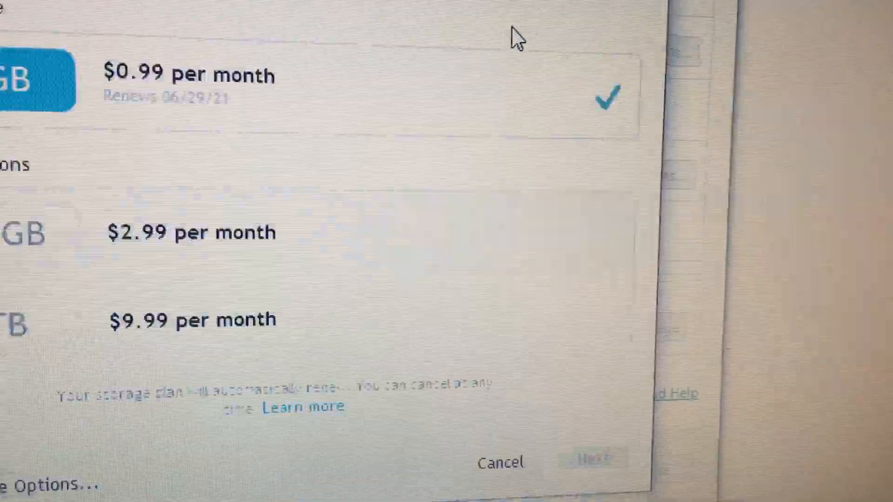